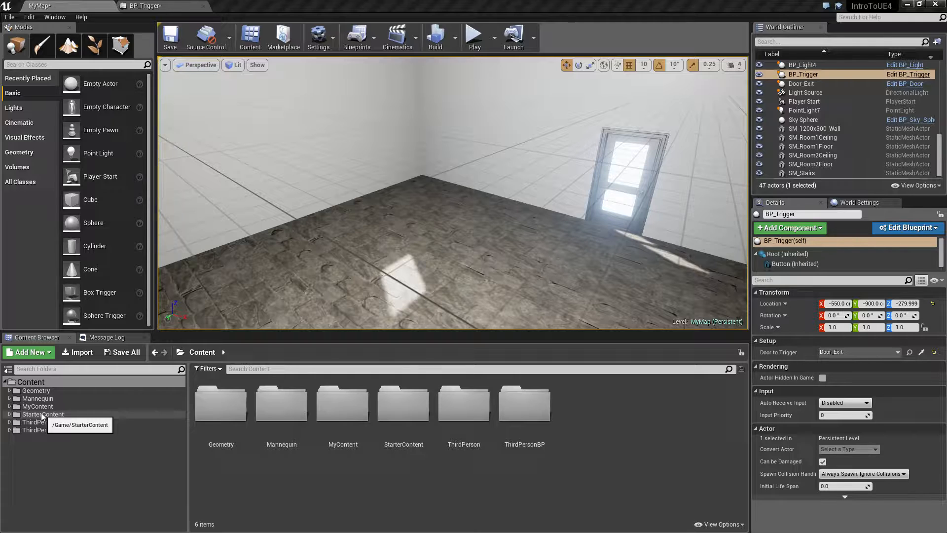
pyautogui.moveTo(47, 422)
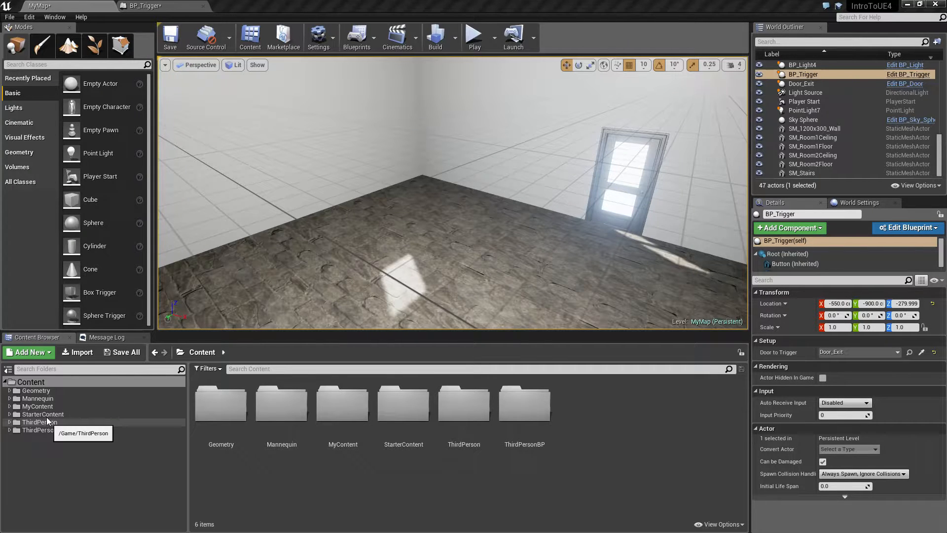
# Place the P_Steam_Lit effect from StarterContent Particles into the level and move in closer to preview it
pyautogui.click(43, 413)
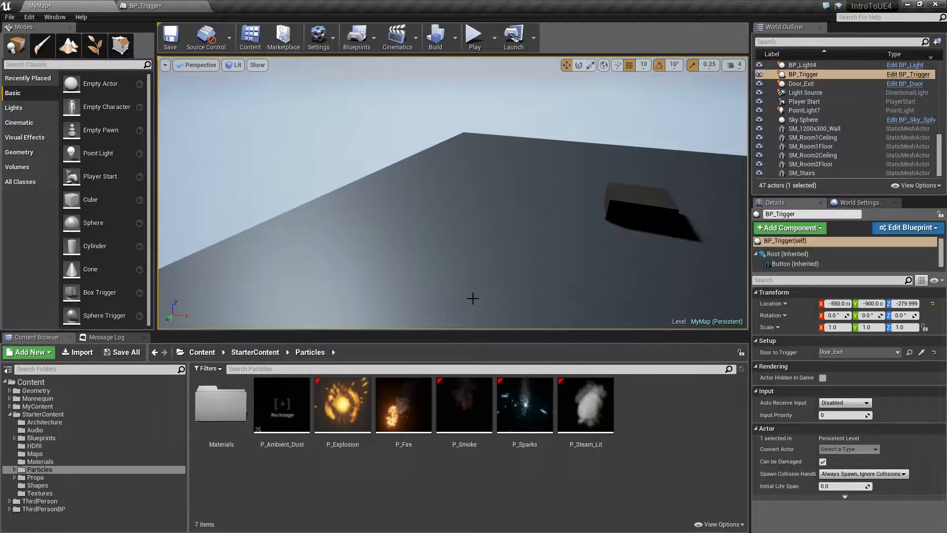
pyautogui.click(586, 405)
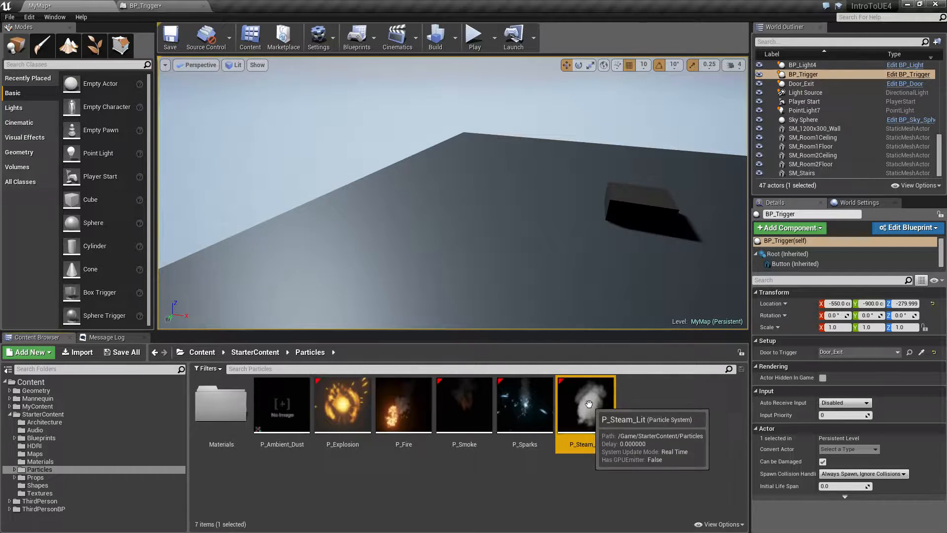
pyautogui.moveTo(584, 404); pyautogui.dragTo(416, 247)
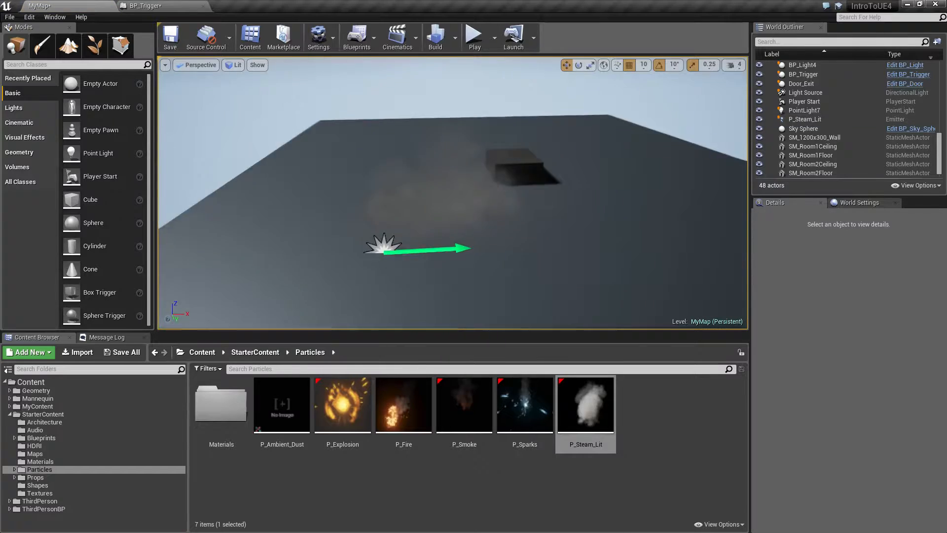
pyautogui.click(166, 65)
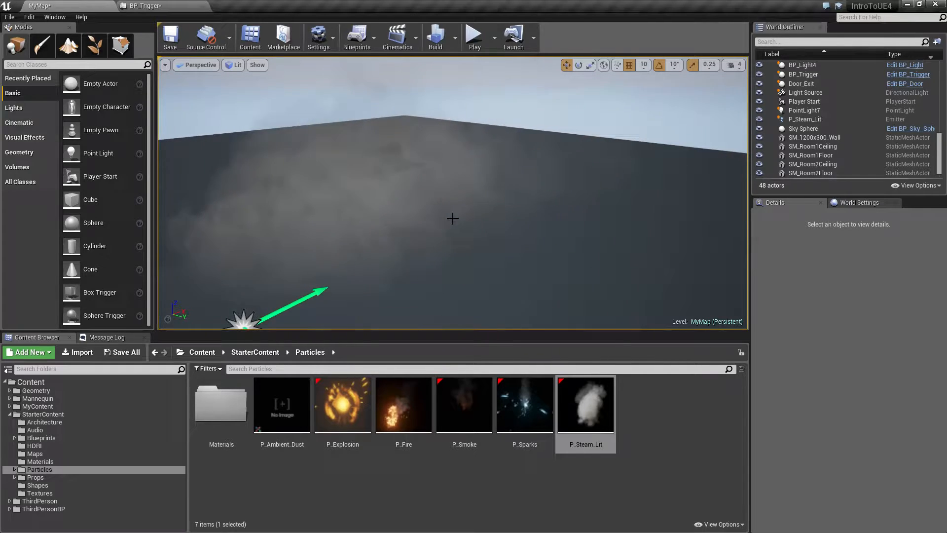
pyautogui.click(164, 65)
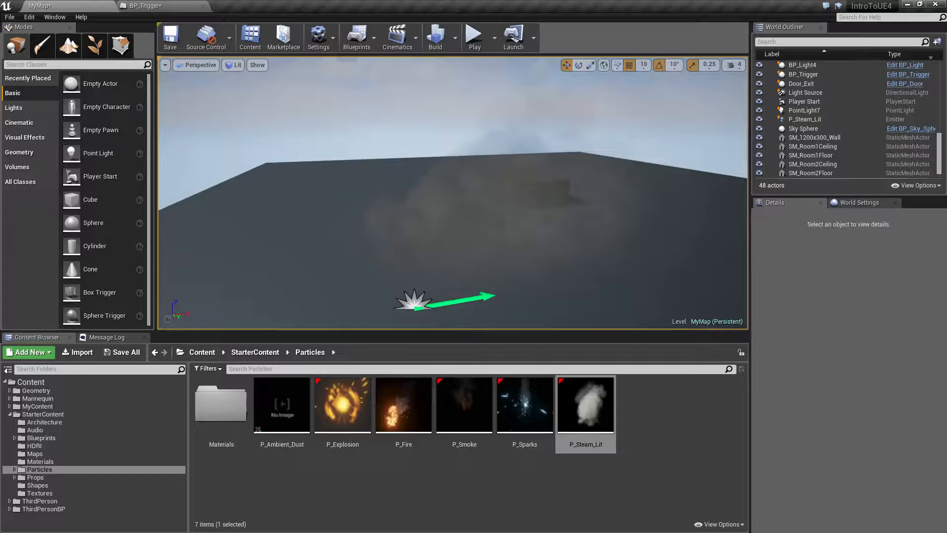
pyautogui.moveTo(405, 408)
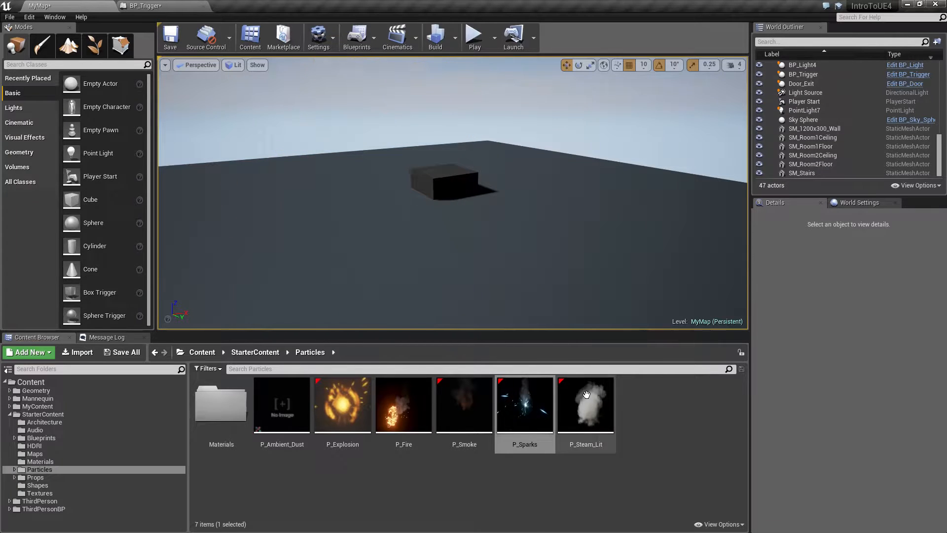
pyautogui.moveTo(586, 405)
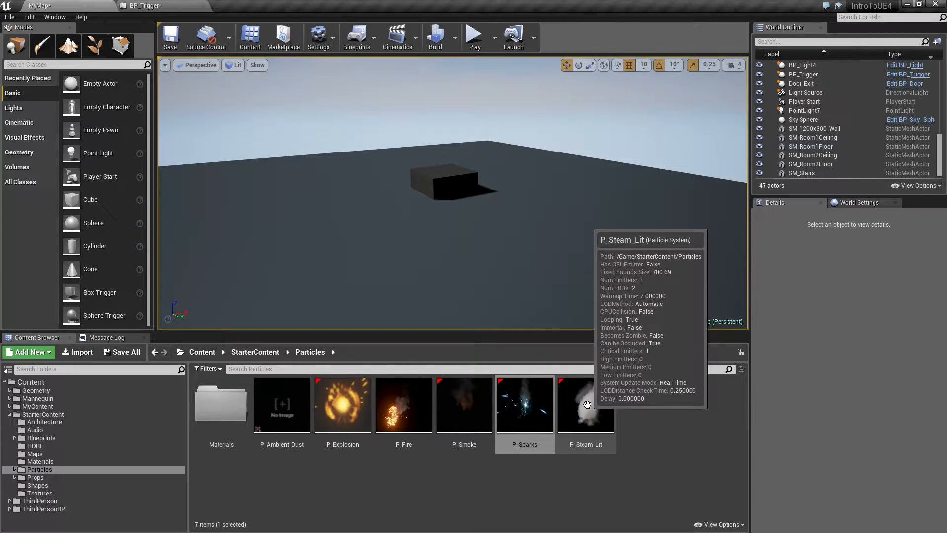
# Edit P_Steam_Lit in Cascade and show its Particle Emitter settings with the M_smoke_subUV material
pyautogui.doubleClick(586, 405)
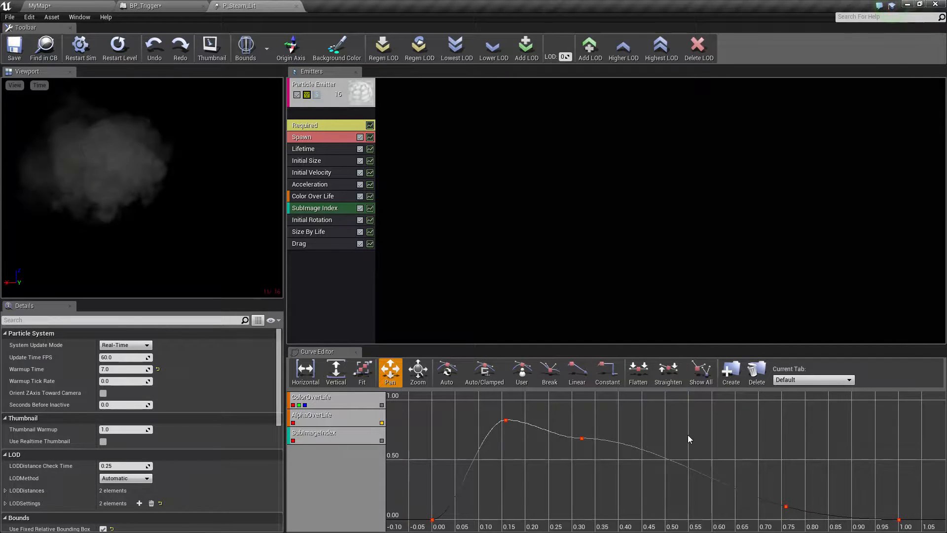
pyautogui.click(421, 44)
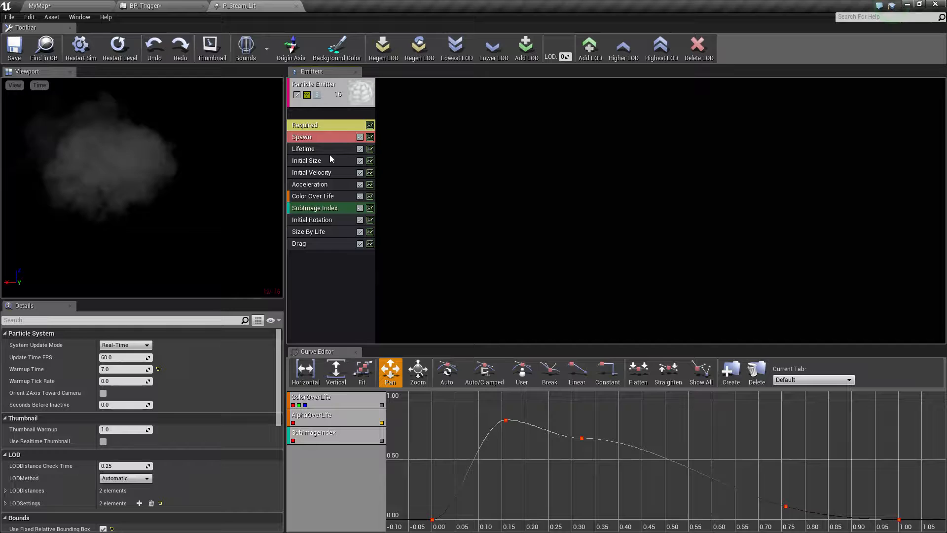
pyautogui.click(305, 126)
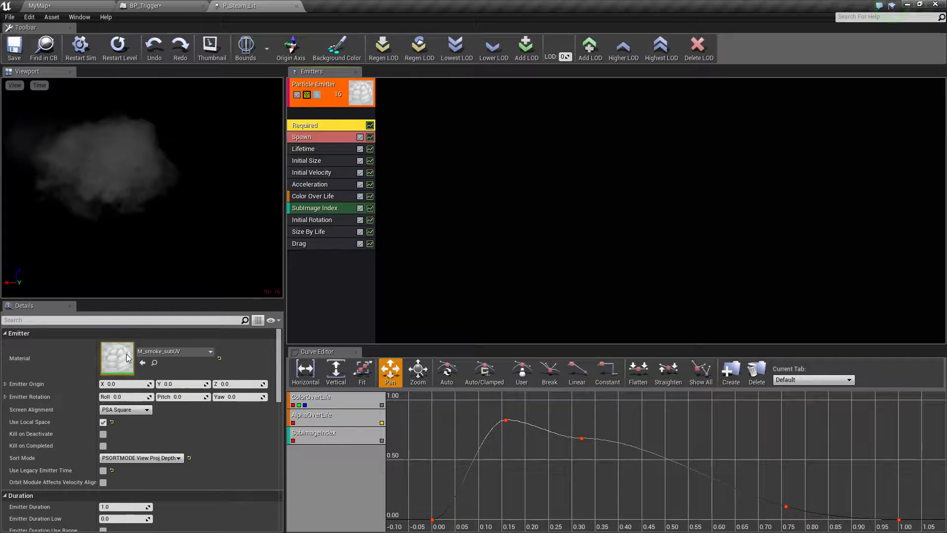
pyautogui.moveTo(116, 359)
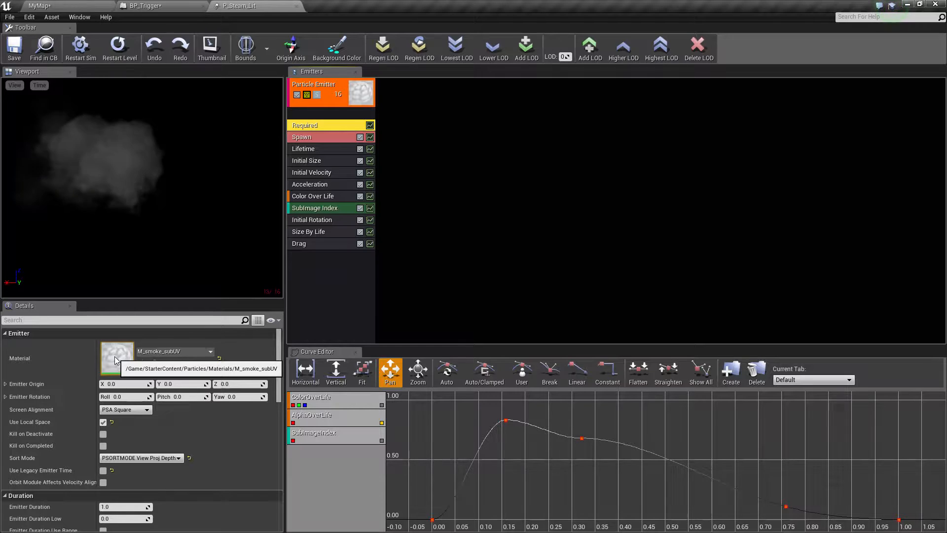
pyautogui.doubleClick(117, 358)
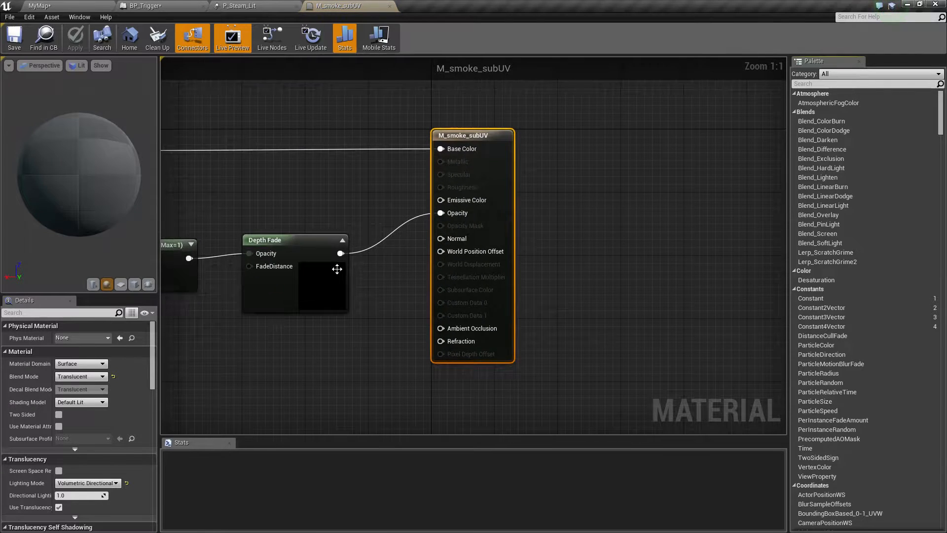
pyautogui.scroll(-3)
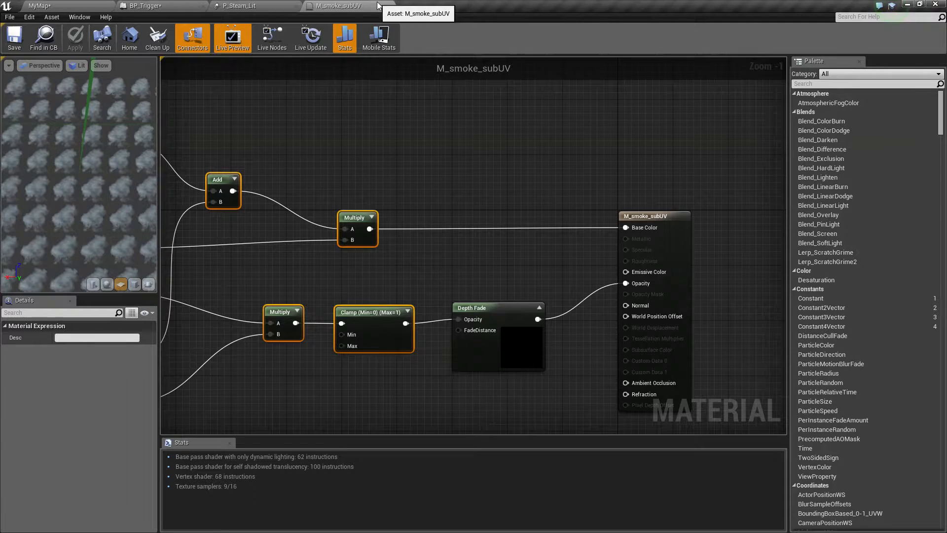
pyautogui.click(237, 6)
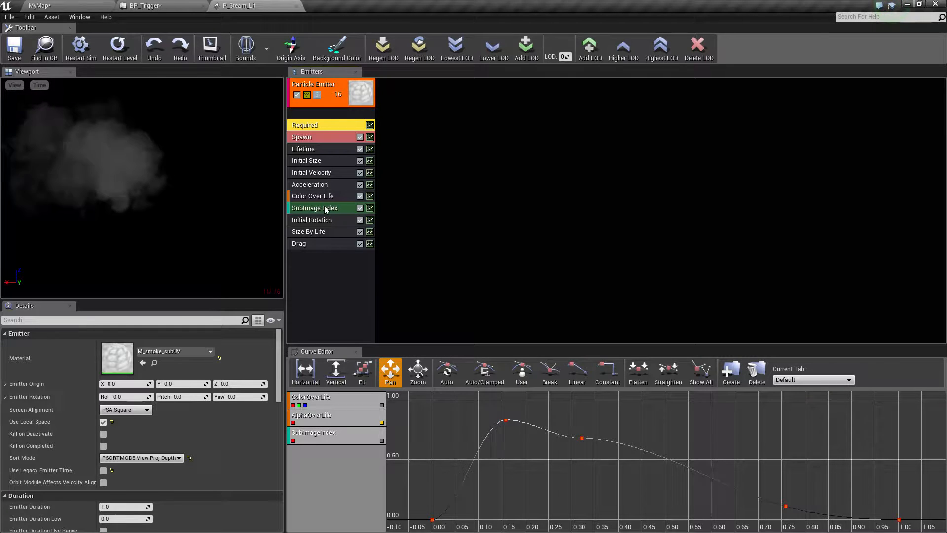
pyautogui.click(323, 207)
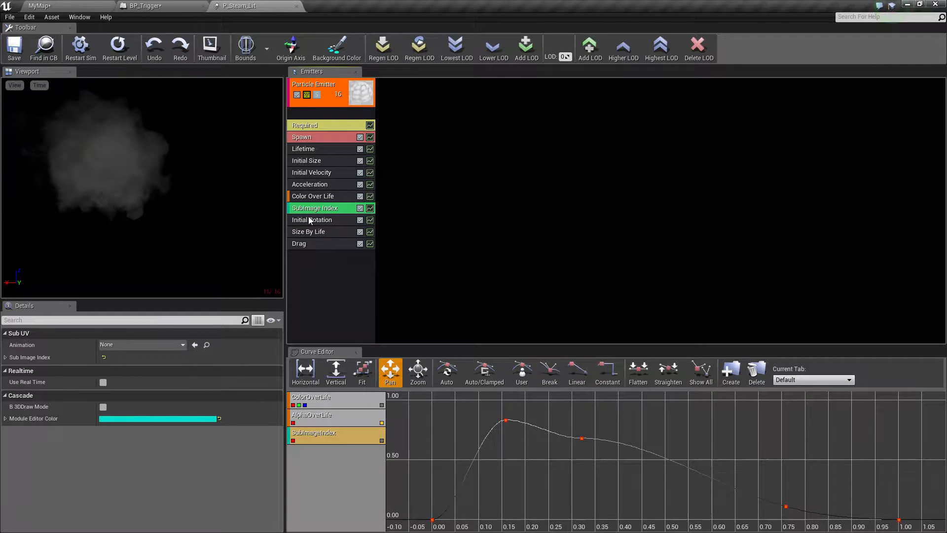
pyautogui.click(313, 196)
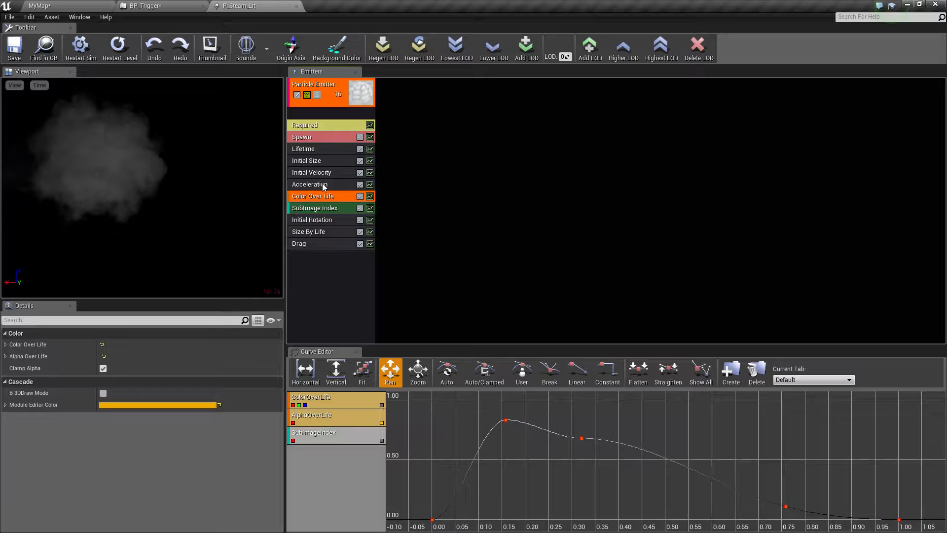
pyautogui.click(310, 183)
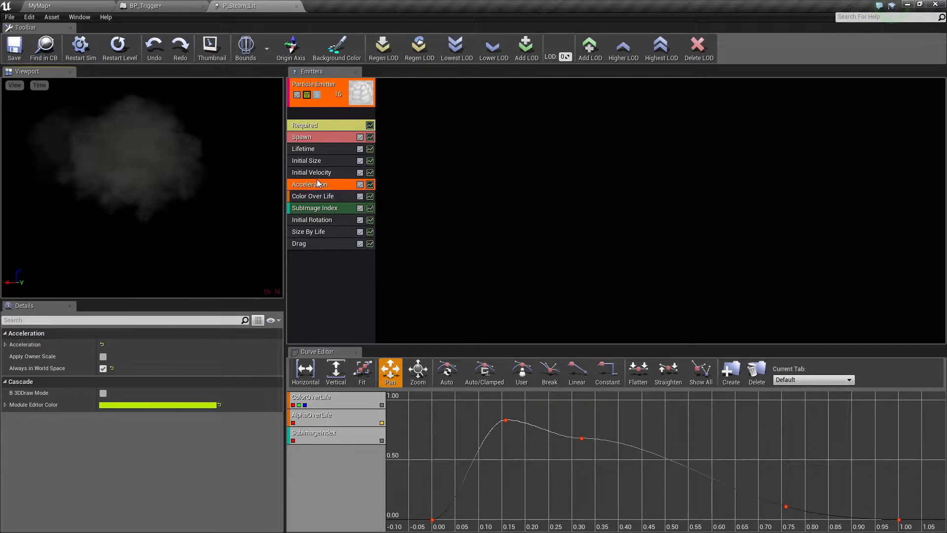
pyautogui.click(316, 136)
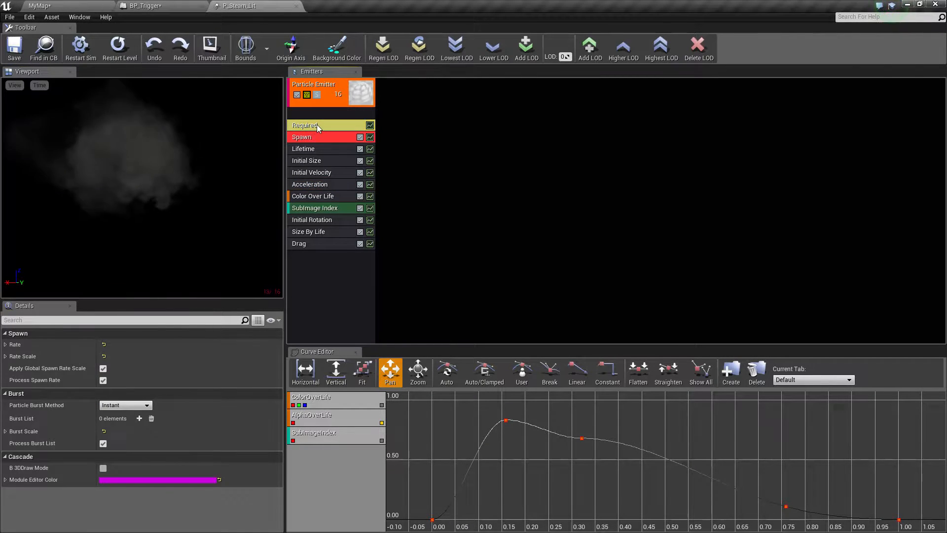
pyautogui.click(311, 125)
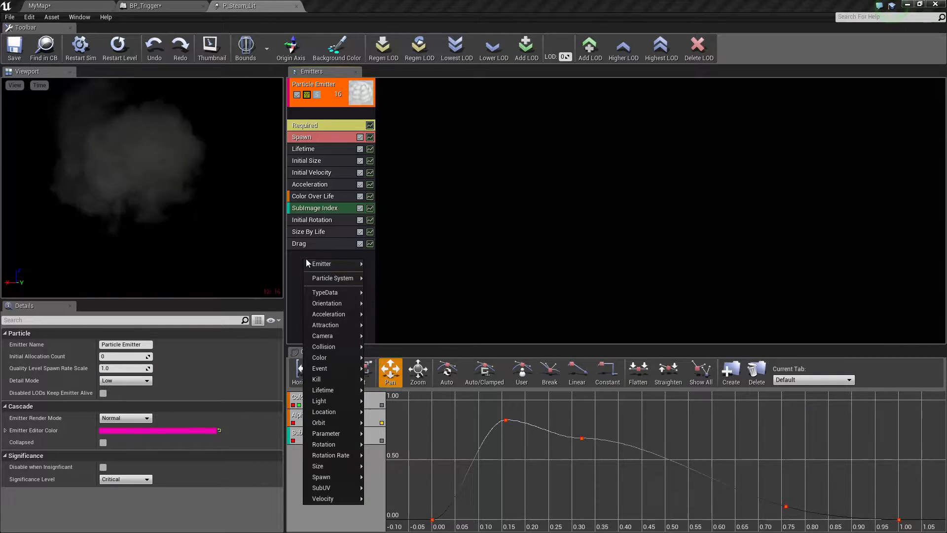
pyautogui.moveTo(331, 487)
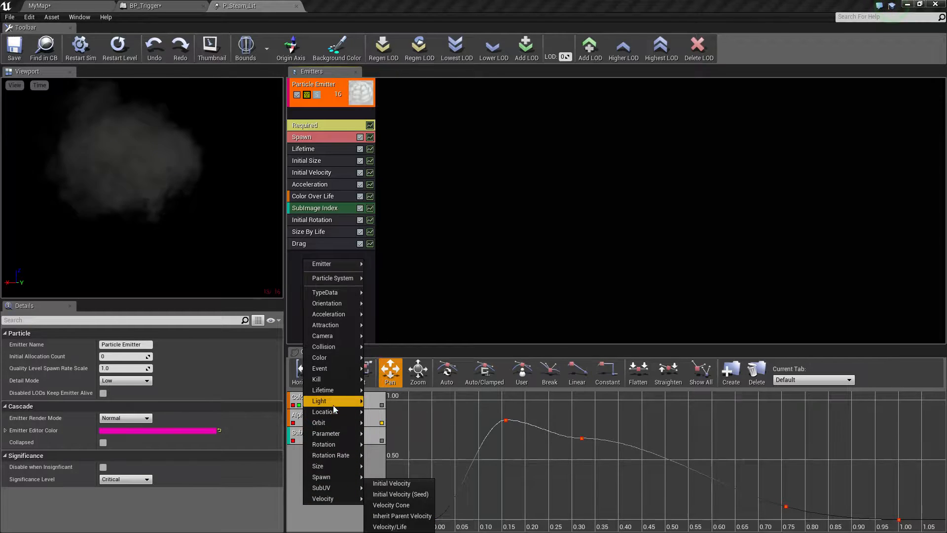
pyautogui.moveTo(319, 357)
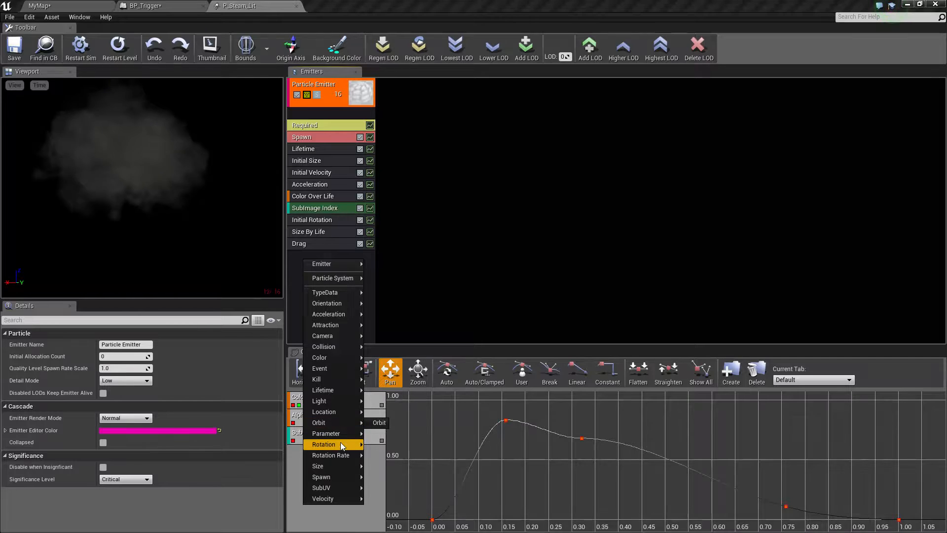
pyautogui.moveTo(344, 434)
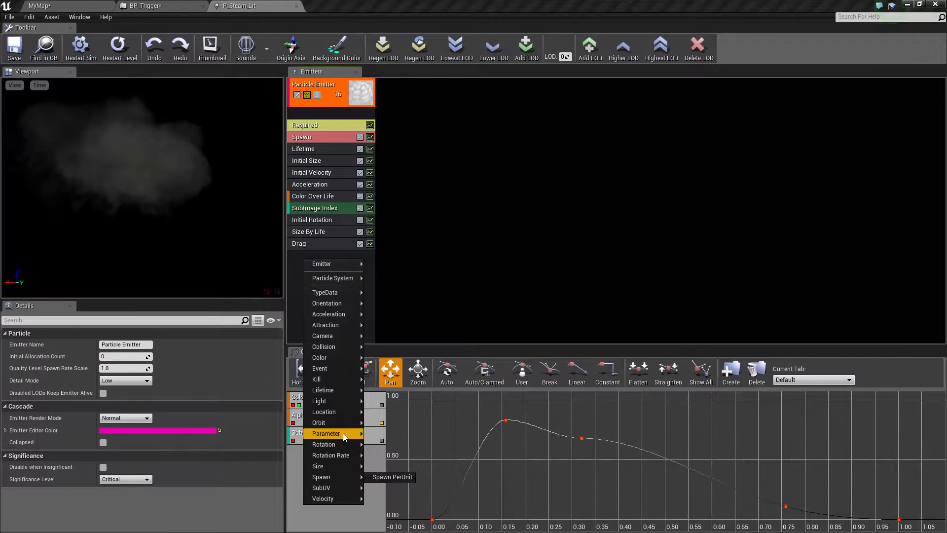
pyautogui.moveTo(332, 336)
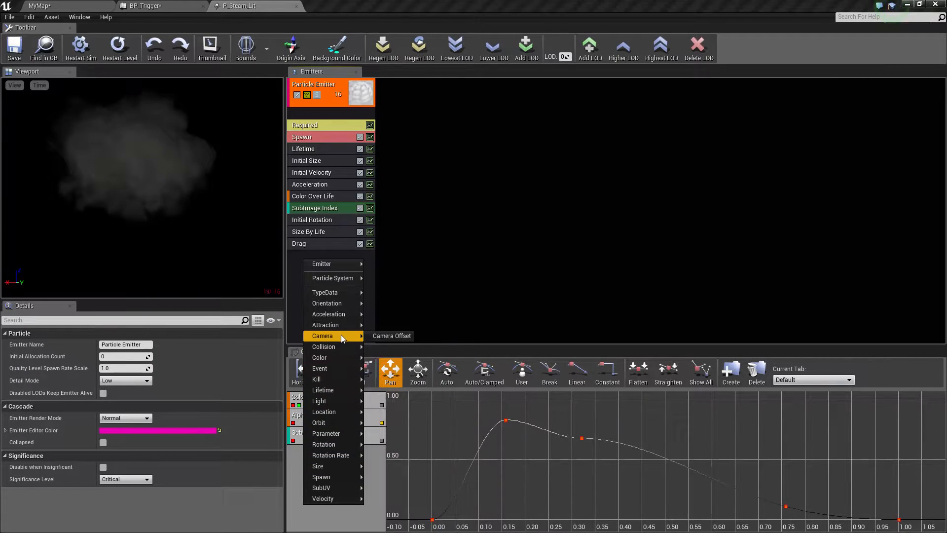
pyautogui.moveTo(332, 278)
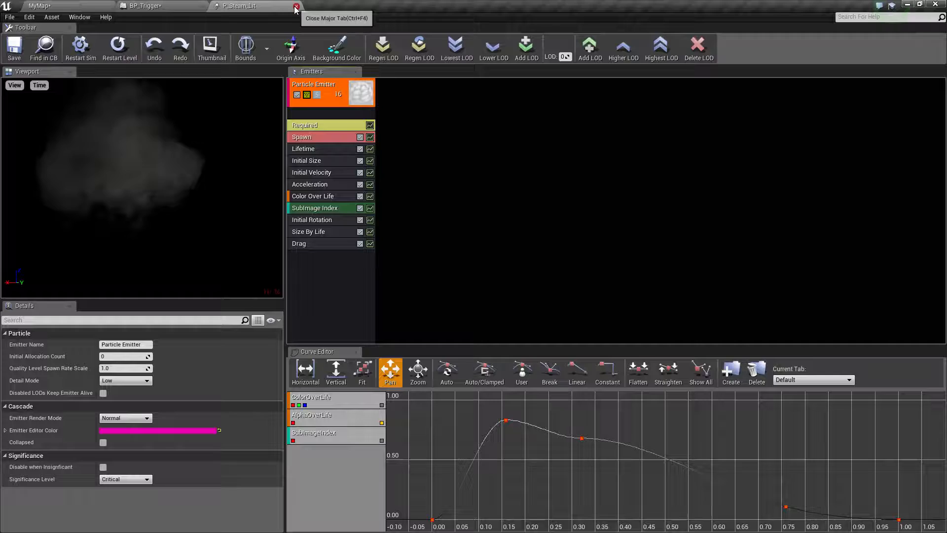
# Close the P_Steam_Lit Cascade editor and select the P_Fire asset in the Particles folder
pyautogui.click(295, 6)
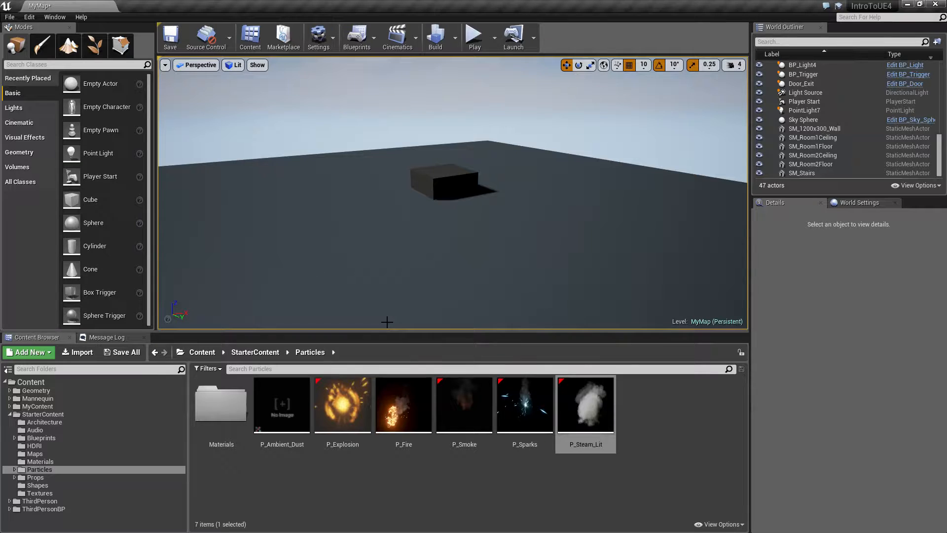
pyautogui.click(403, 404)
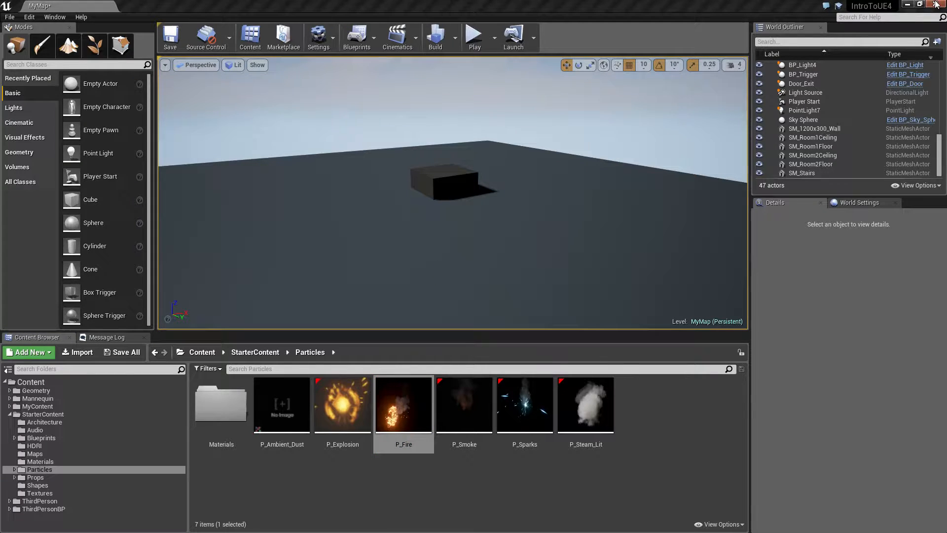
# Edit P_Fire in Cascade, preview its Embers and Smoke emitters individually, then bring up BP_Door
pyautogui.doubleClick(403, 404)
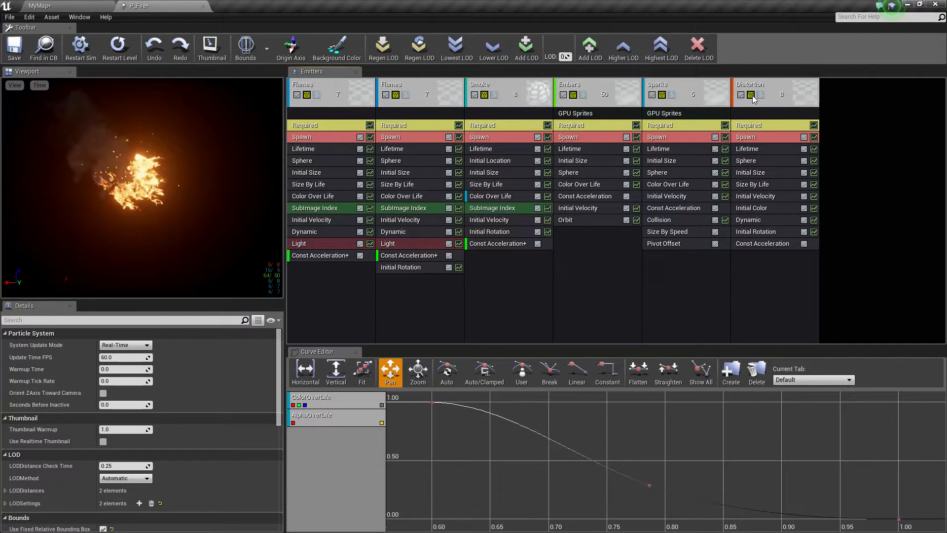
pyautogui.click(584, 93)
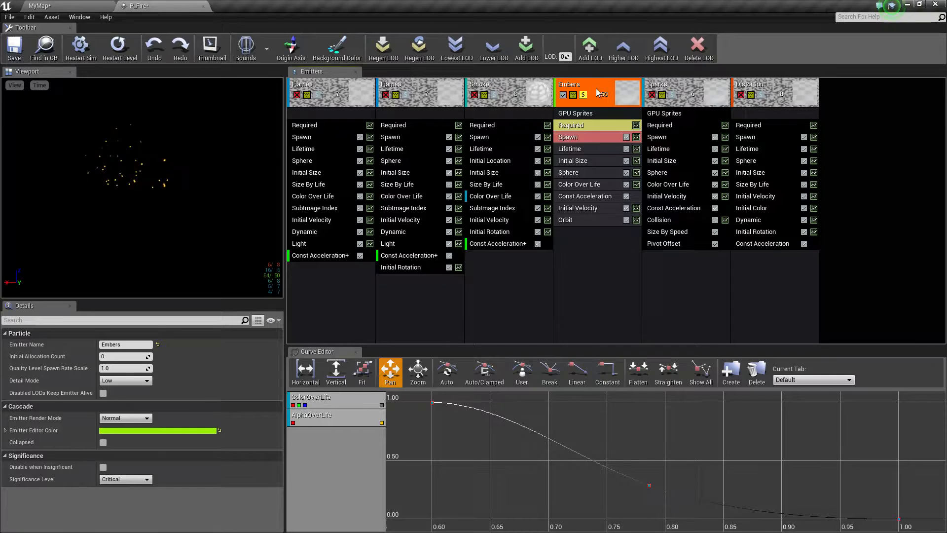
pyautogui.click(502, 92)
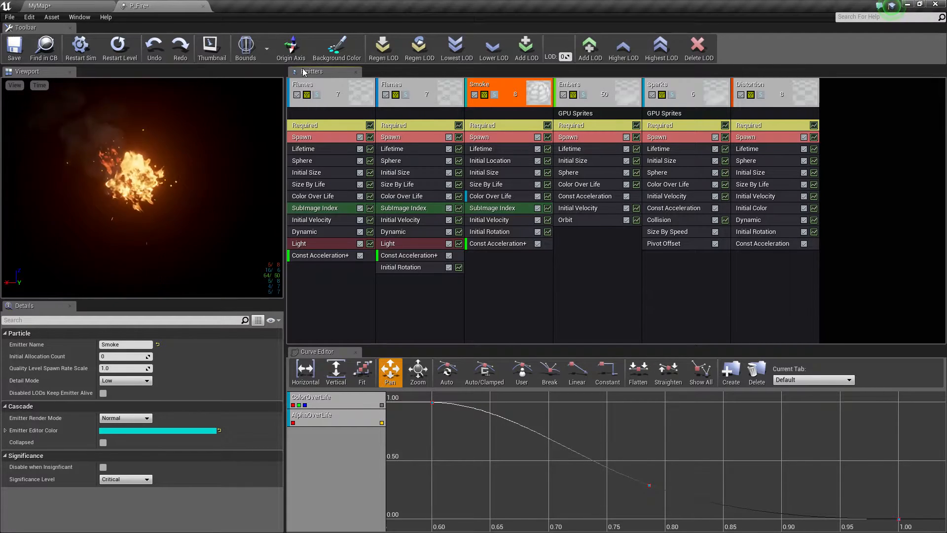
pyautogui.click(34, 5)
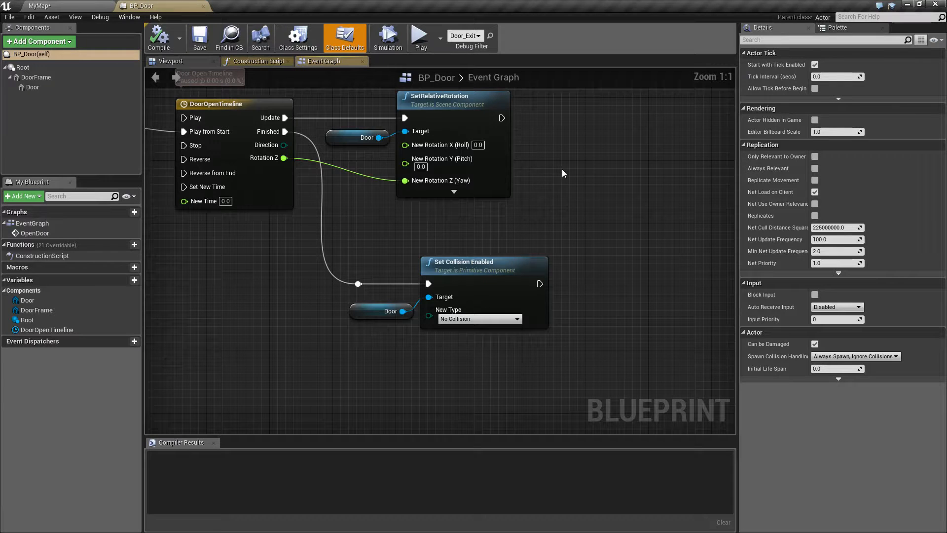
# Under DoorFrame in BP_Door, add a Particle System component using the P_Fire effect
pyautogui.click(172, 61)
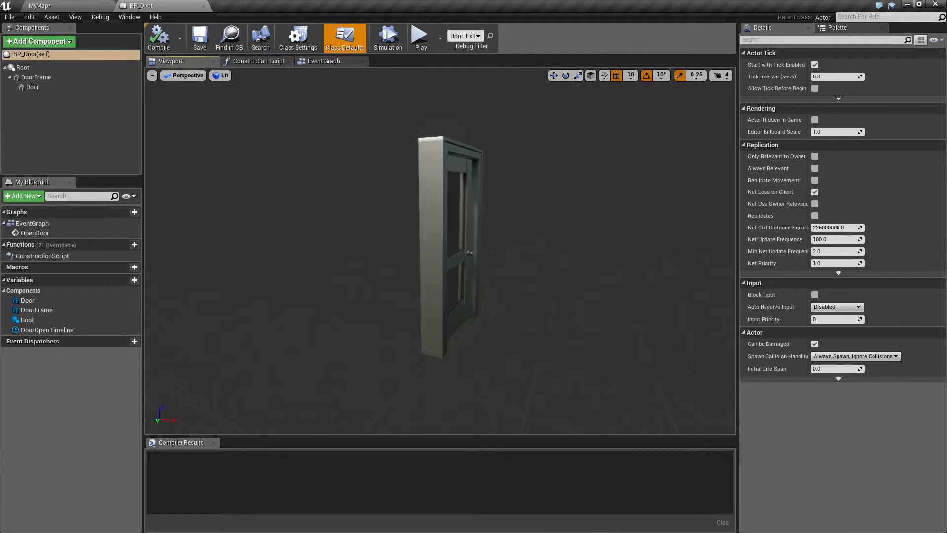
pyautogui.click(35, 77)
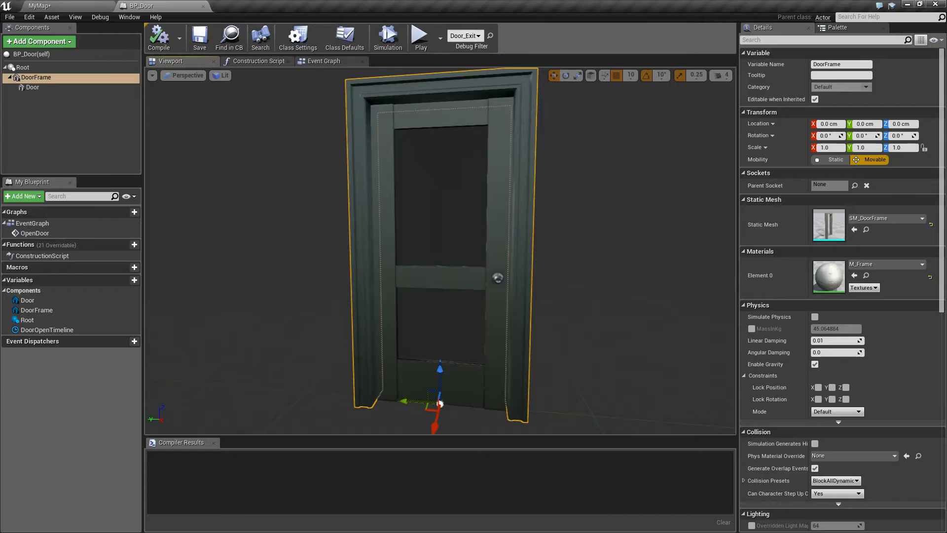
pyautogui.click(38, 41)
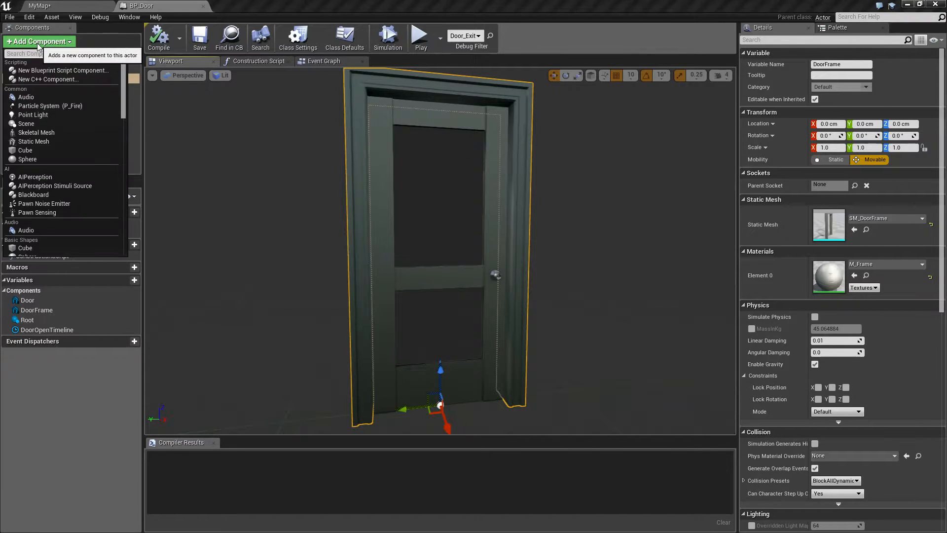
pyautogui.write('particle')
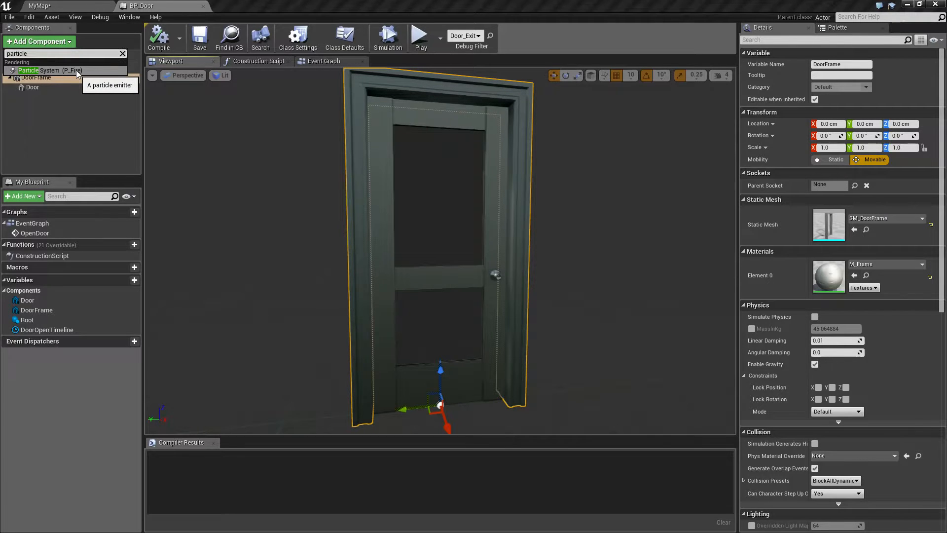
pyautogui.click(30, 71)
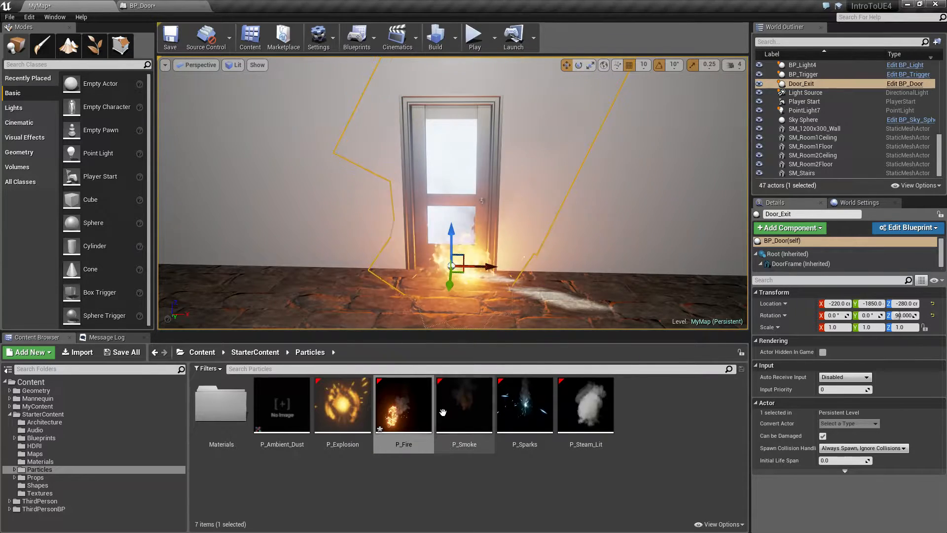
pyautogui.moveTo(415, 403)
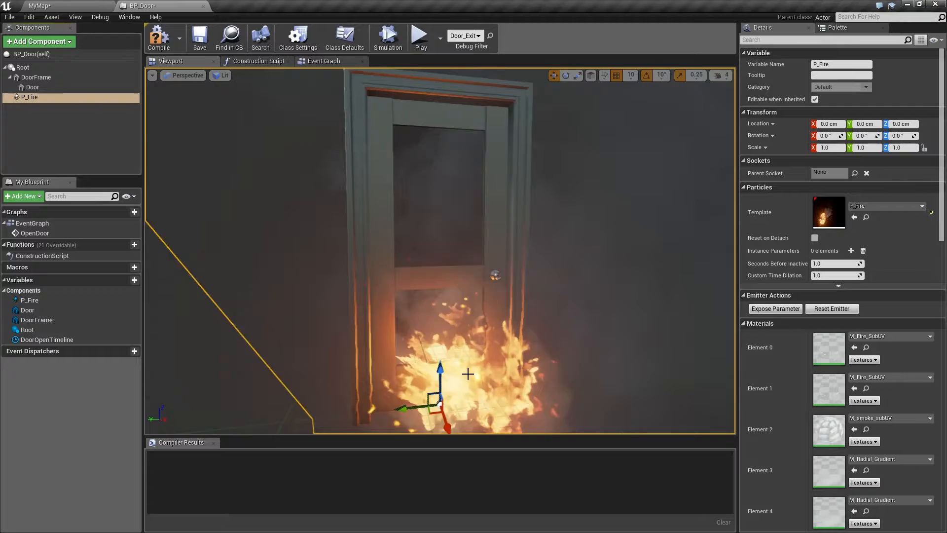
# Change the door particle component's Template to P_Sparks and check it in the level
pyautogui.click(921, 205)
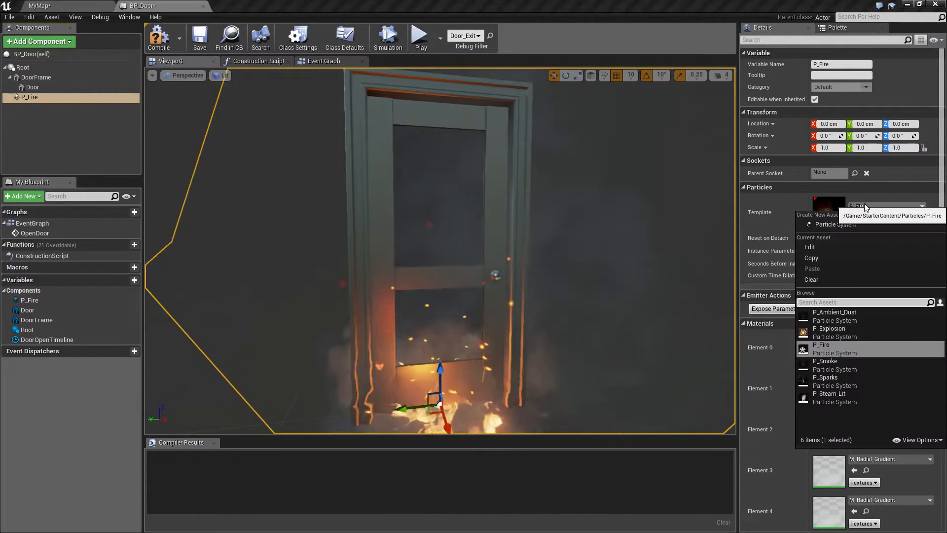
pyautogui.click(824, 377)
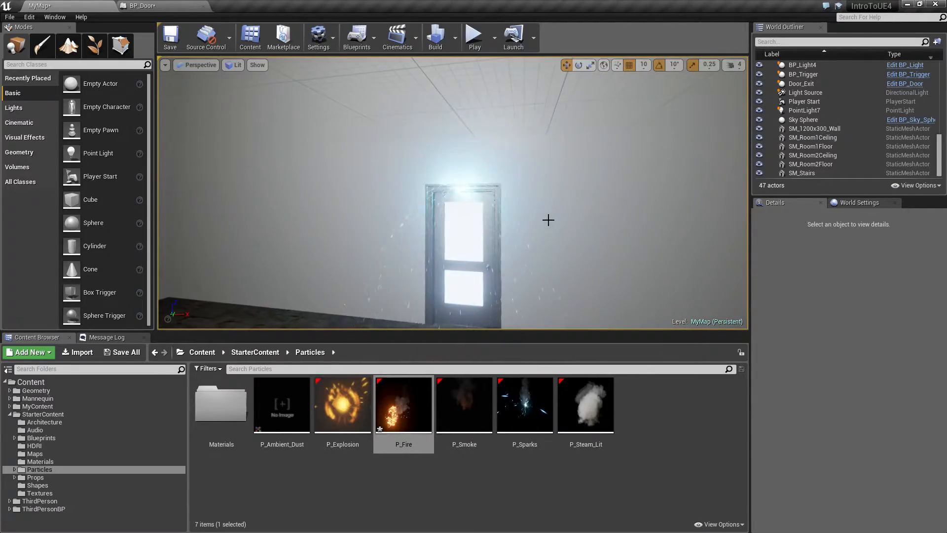
pyautogui.click(114, 4)
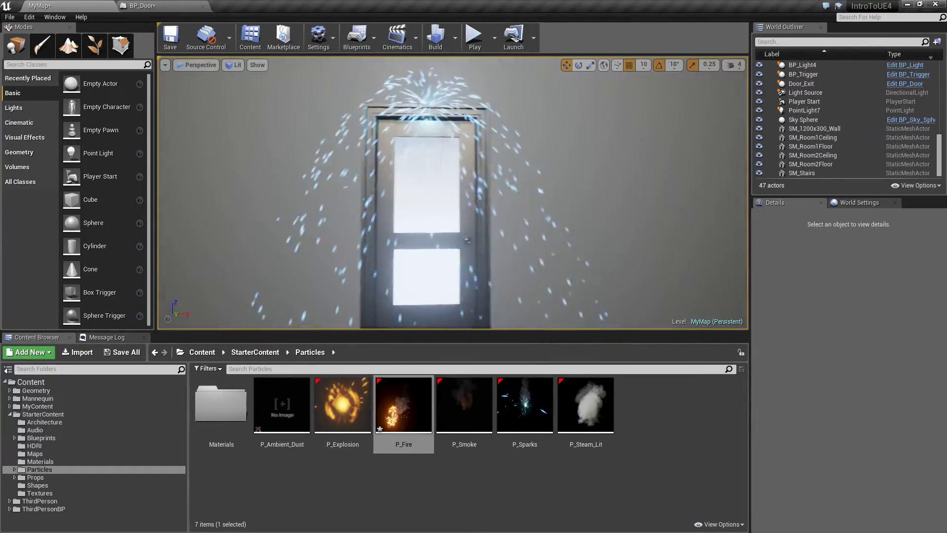
# Compile BP_Door, return to MyMap and start a play-in-editor session
pyautogui.click(118, 5)
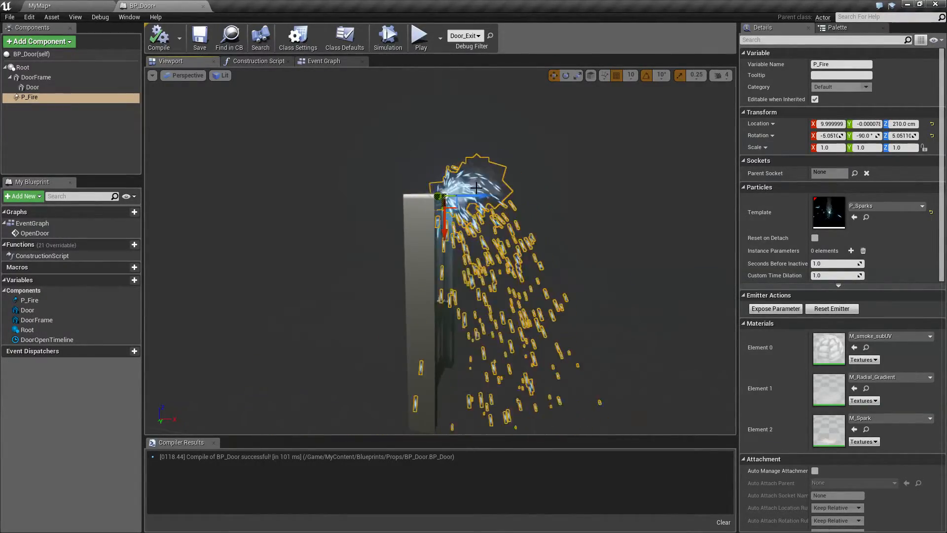
pyautogui.click(388, 35)
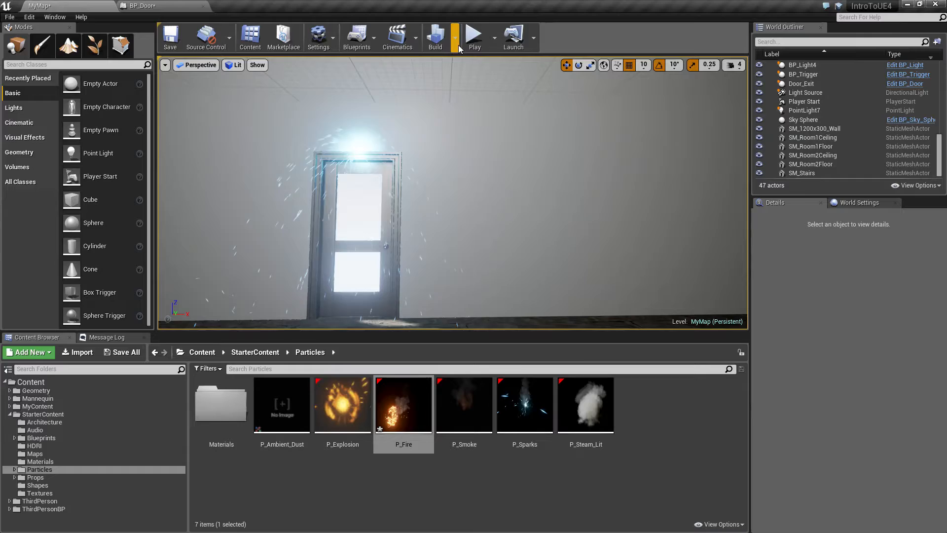
pyautogui.click(473, 34)
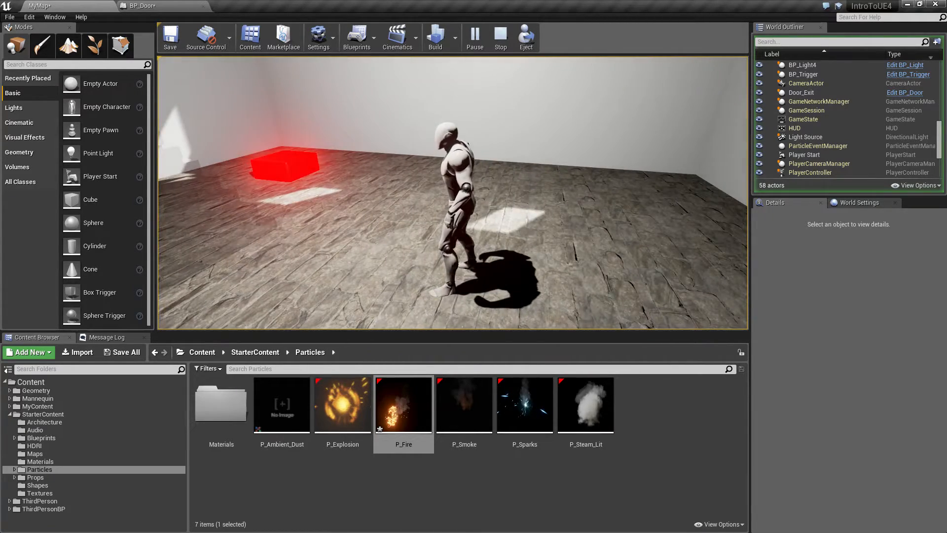
# Play-test the level to see the sparks at the door, stop the session and return to BP_Door
pyautogui.click(474, 37)
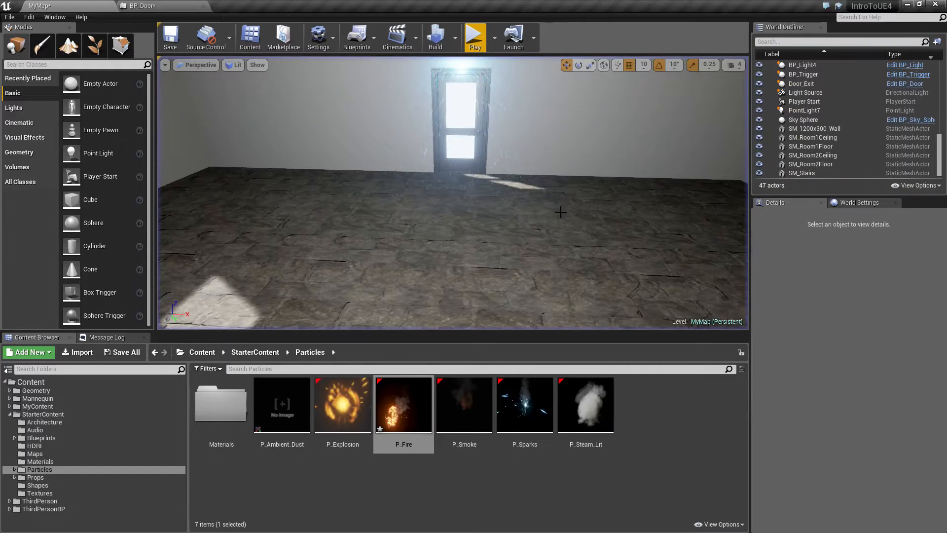
pyautogui.moveTo(118, 4)
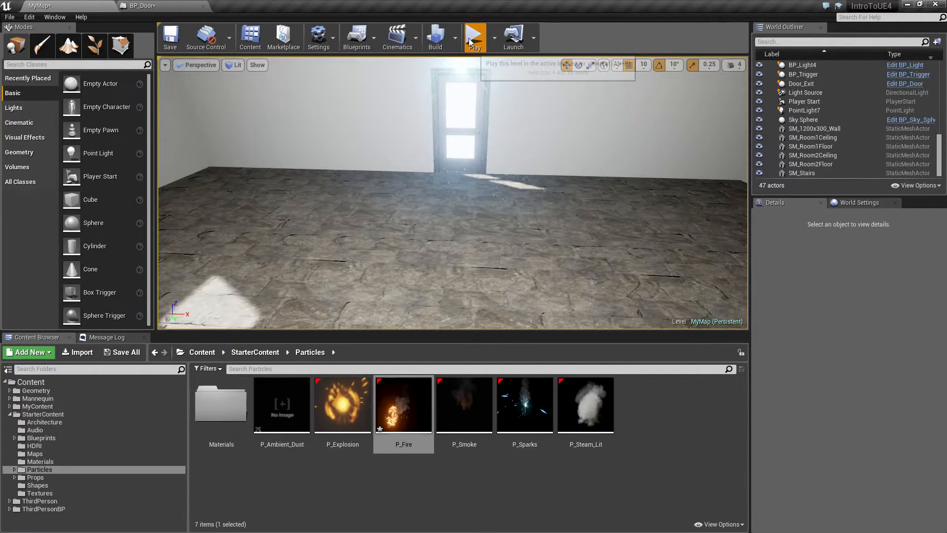
pyautogui.click(474, 35)
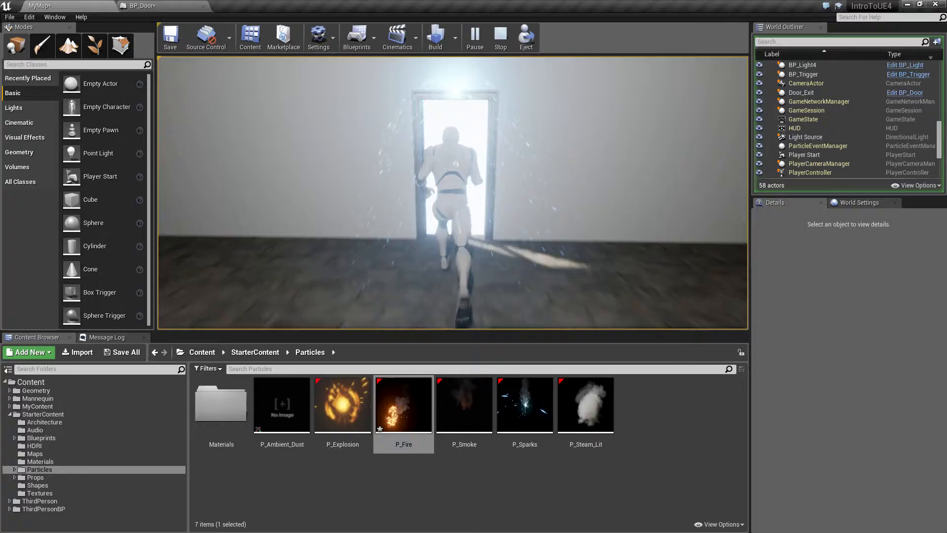
pyautogui.click(500, 35)
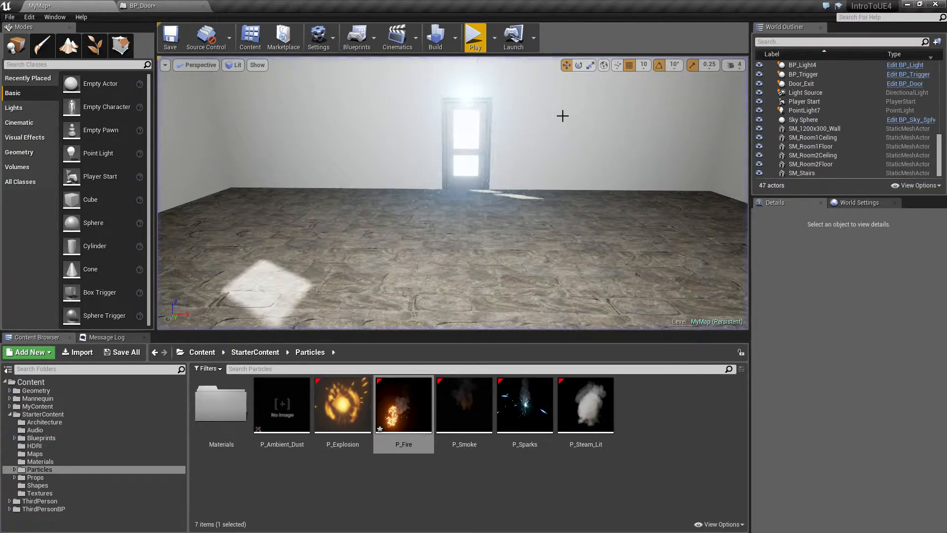
pyautogui.click(121, 4)
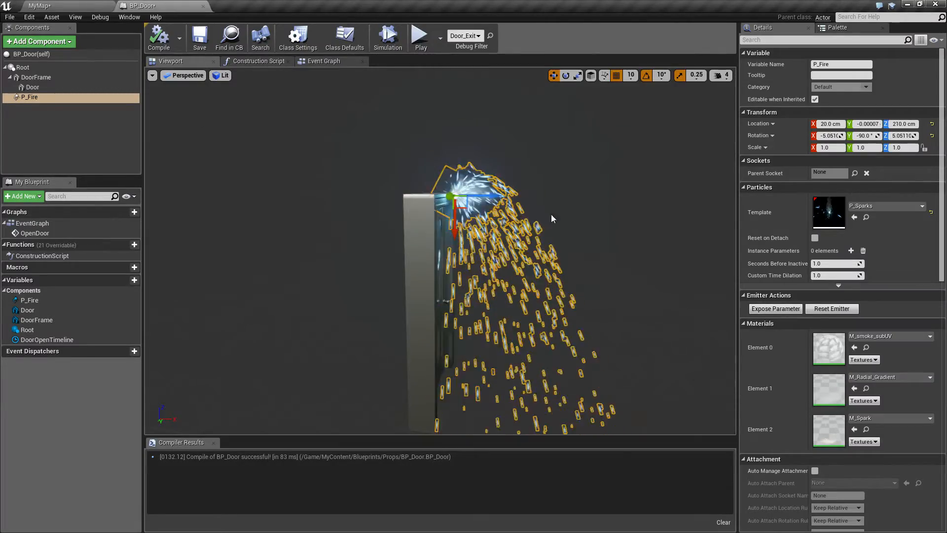
pyautogui.moveTo(24, 97)
pyautogui.write('Sparks')
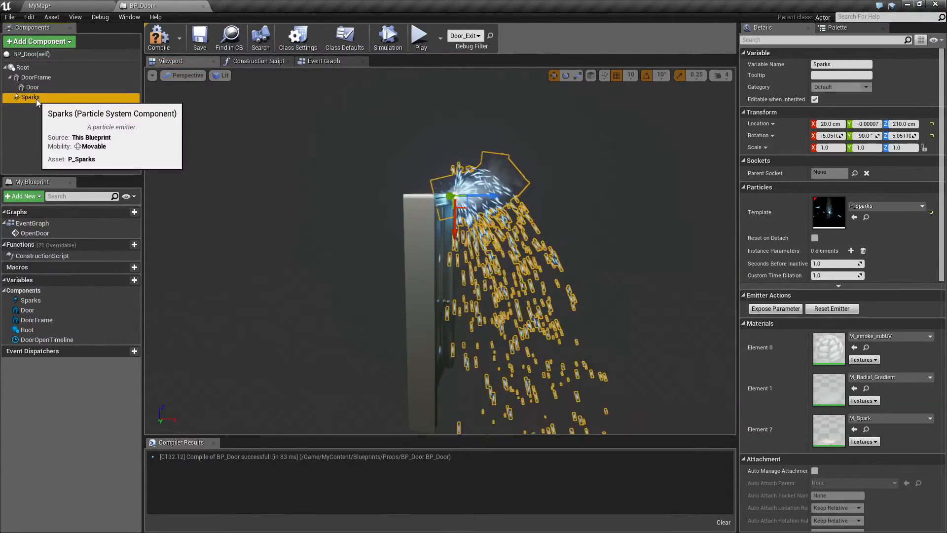
# Rename the particle component Sparks, compile, and pan the event graph to the OpenDoor event
pyautogui.click(159, 36)
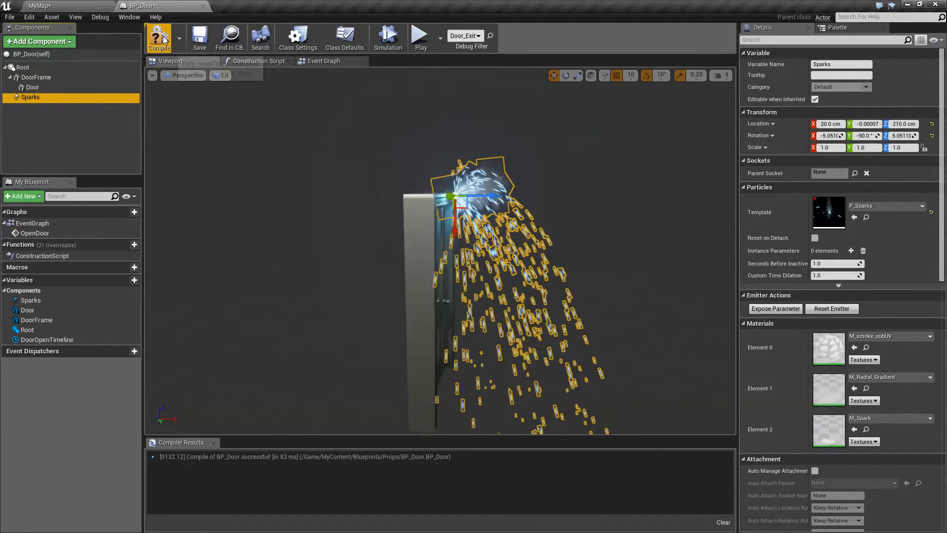
pyautogui.click(323, 61)
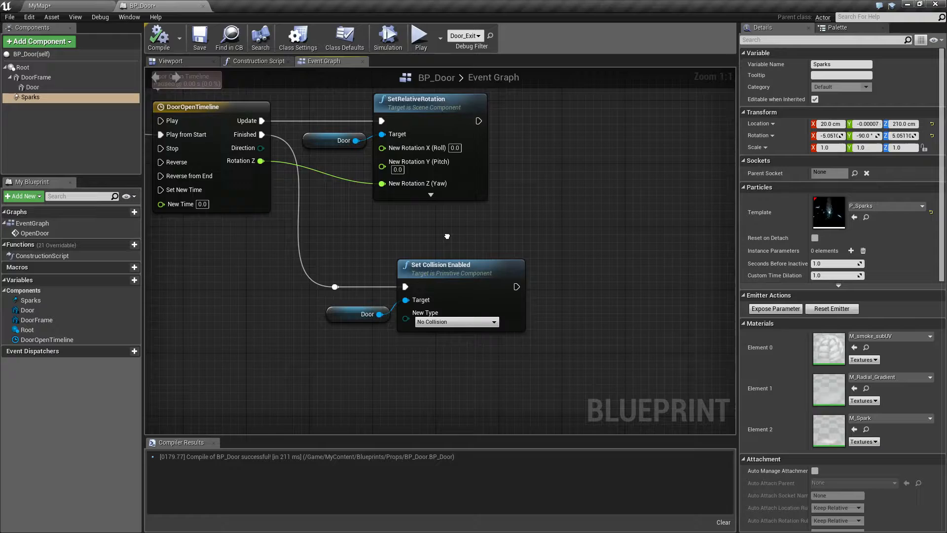
pyautogui.moveTo(446, 236); pyautogui.dragTo(423, 226)
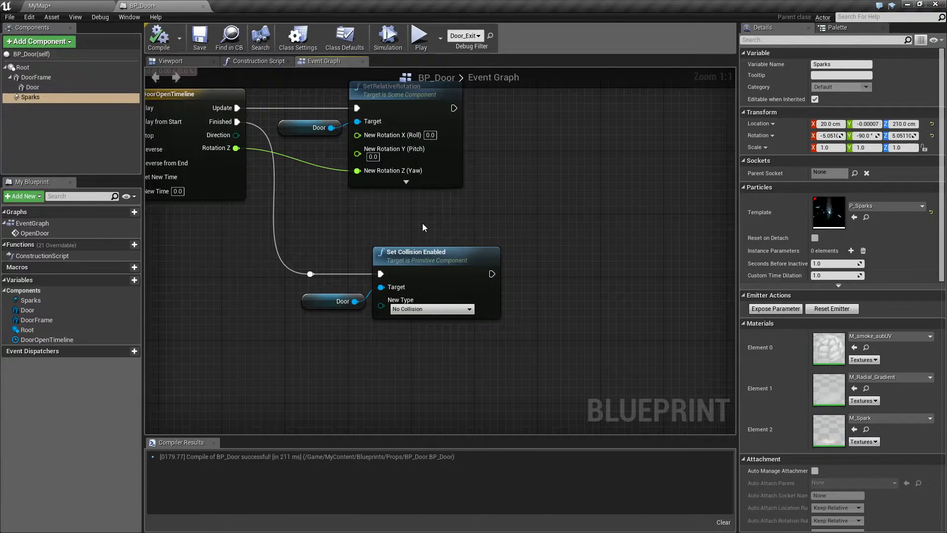
pyautogui.moveTo(353, 210)
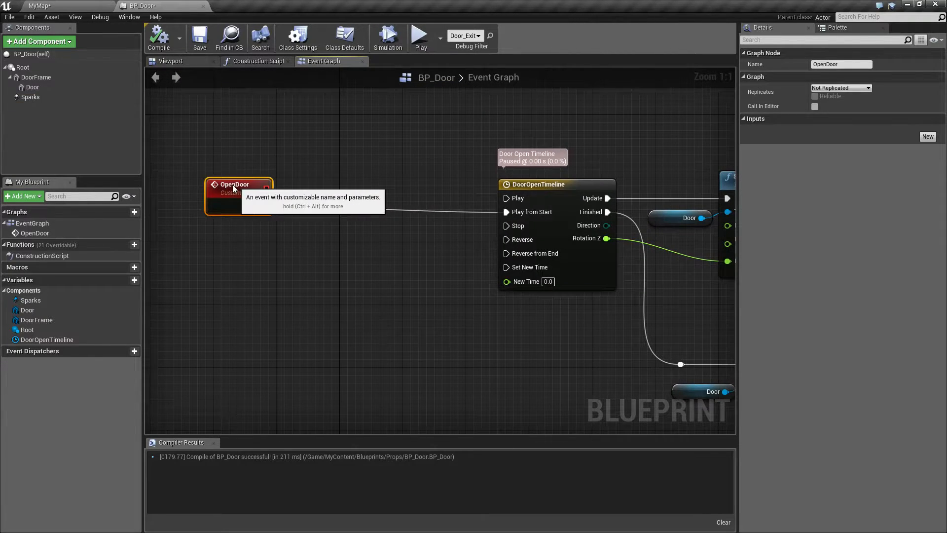
pyautogui.moveTo(325, 237)
pyautogui.write('destroy')
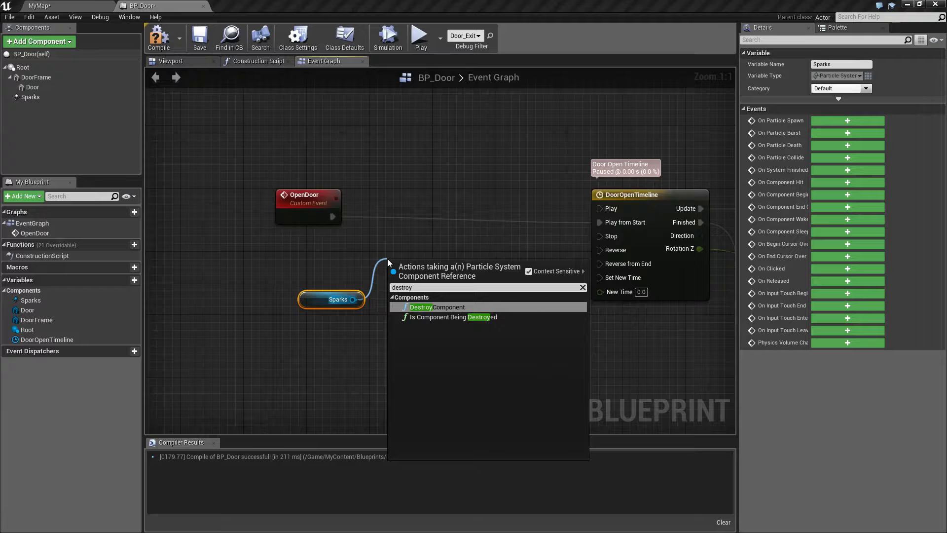
# Wire a Destroy Component node for Sparks between OpenDoor and DoorOpenTimeline, then compile and save
pyautogui.click(436, 307)
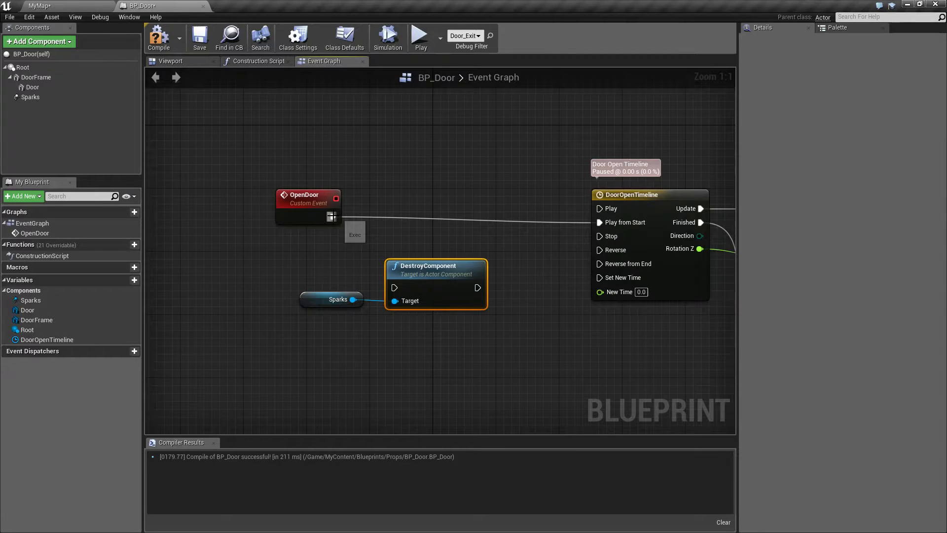
pyautogui.moveTo(435, 284); pyautogui.dragTo(435, 213)
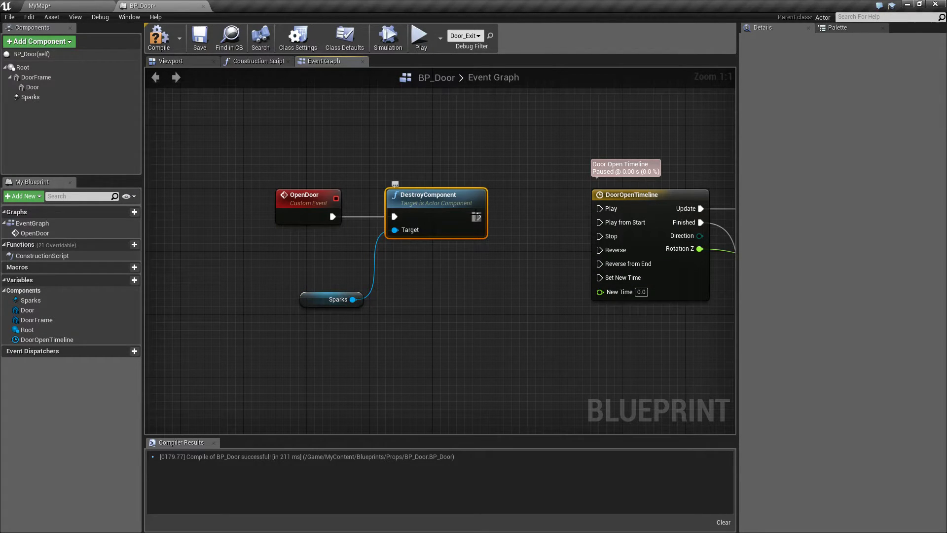
pyautogui.click(199, 38)
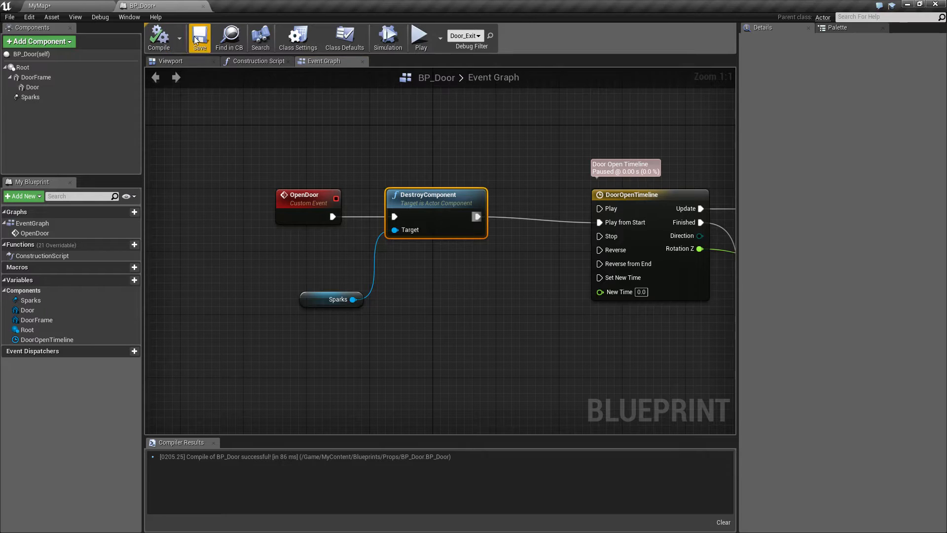
pyautogui.click(420, 35)
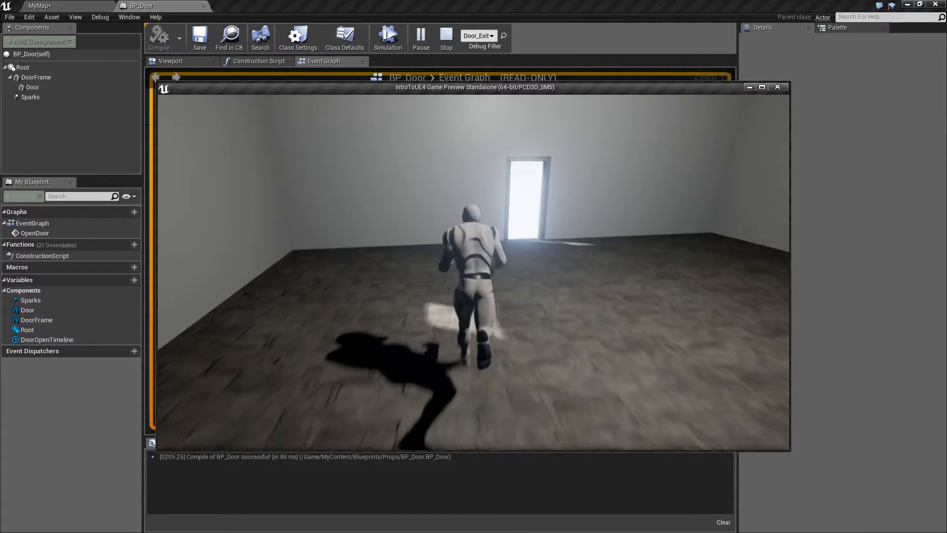
pyautogui.click(446, 34)
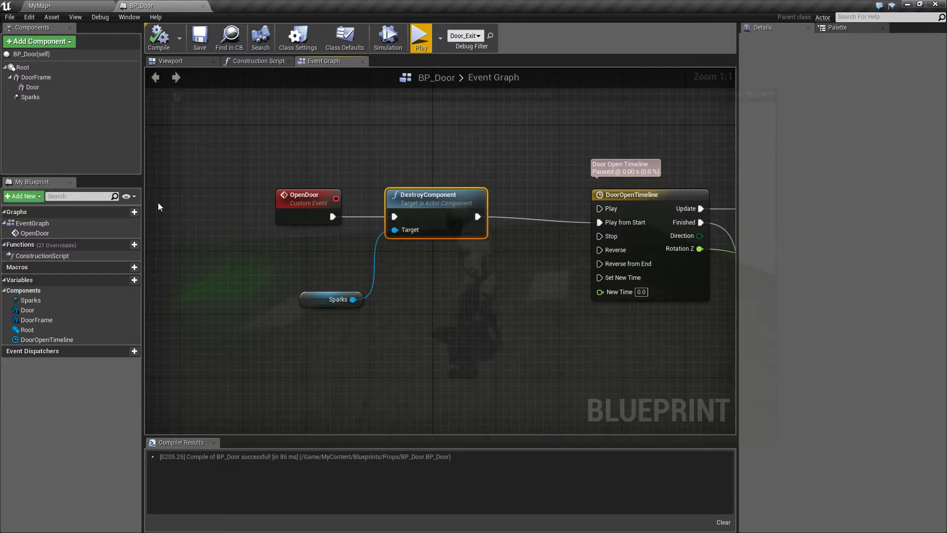
pyautogui.click(307, 194)
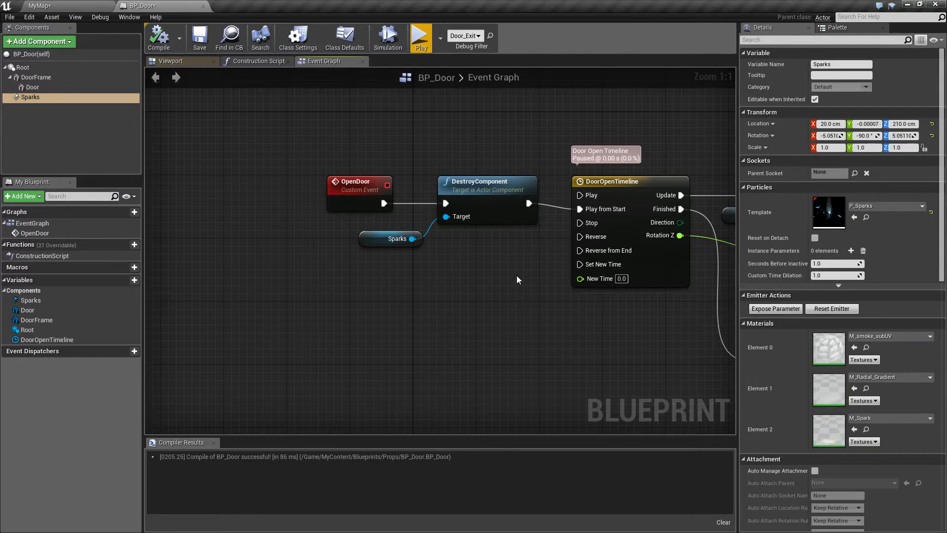
pyautogui.click(420, 37)
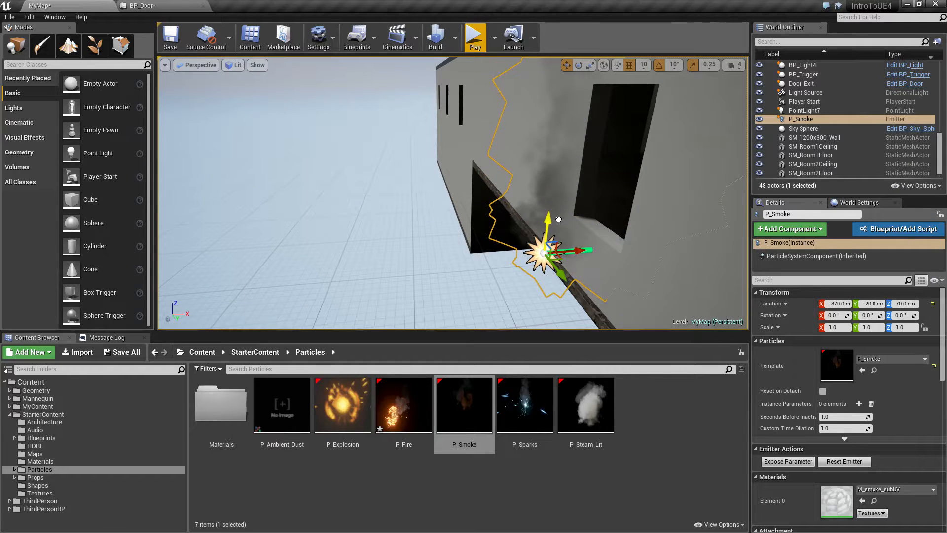
# Run play tests from the toolbar to check the P_Smoke emitter scaled 3,3,3 outside the window
pyautogui.click(475, 34)
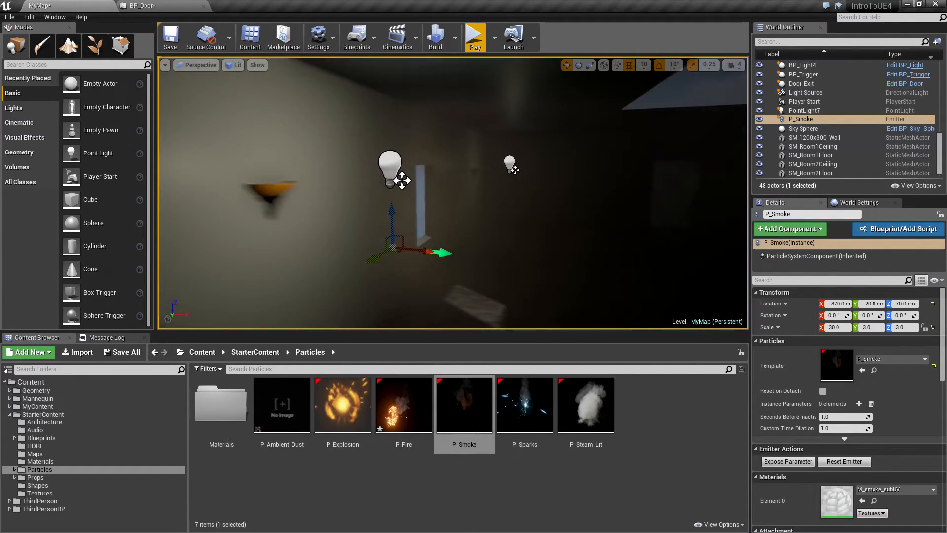
pyautogui.click(475, 36)
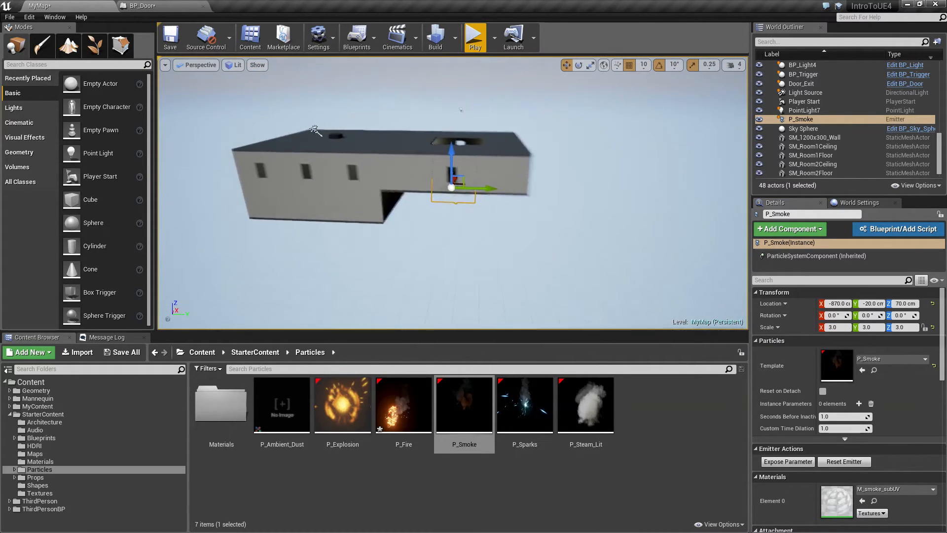
pyautogui.click(474, 36)
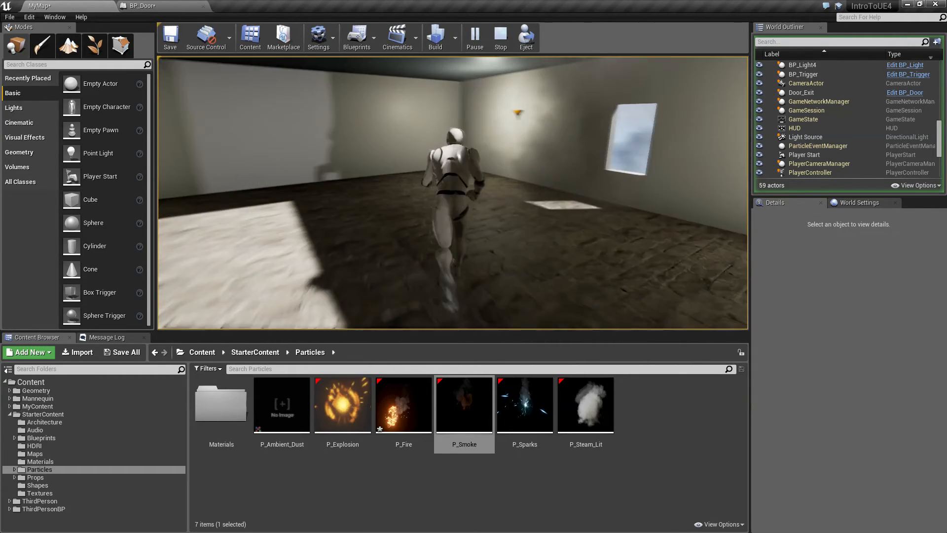
pyautogui.click(500, 35)
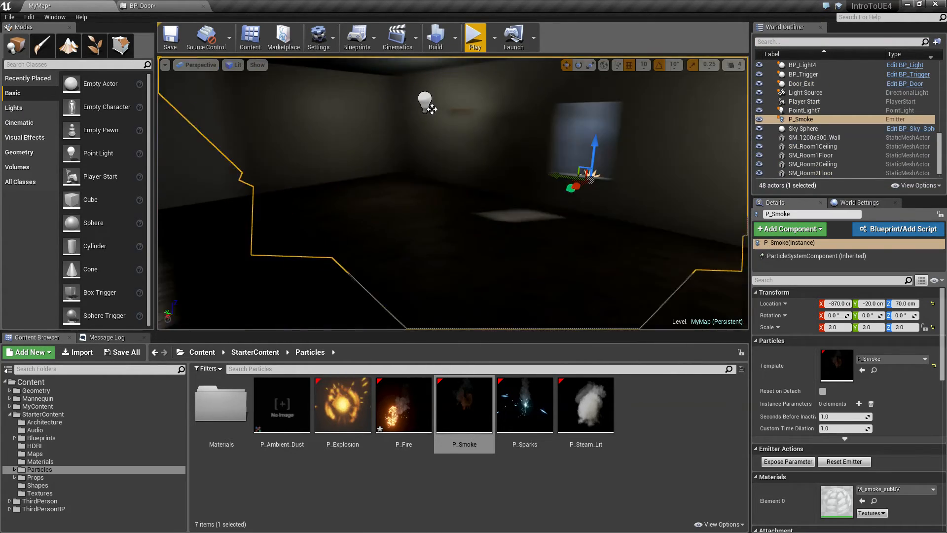